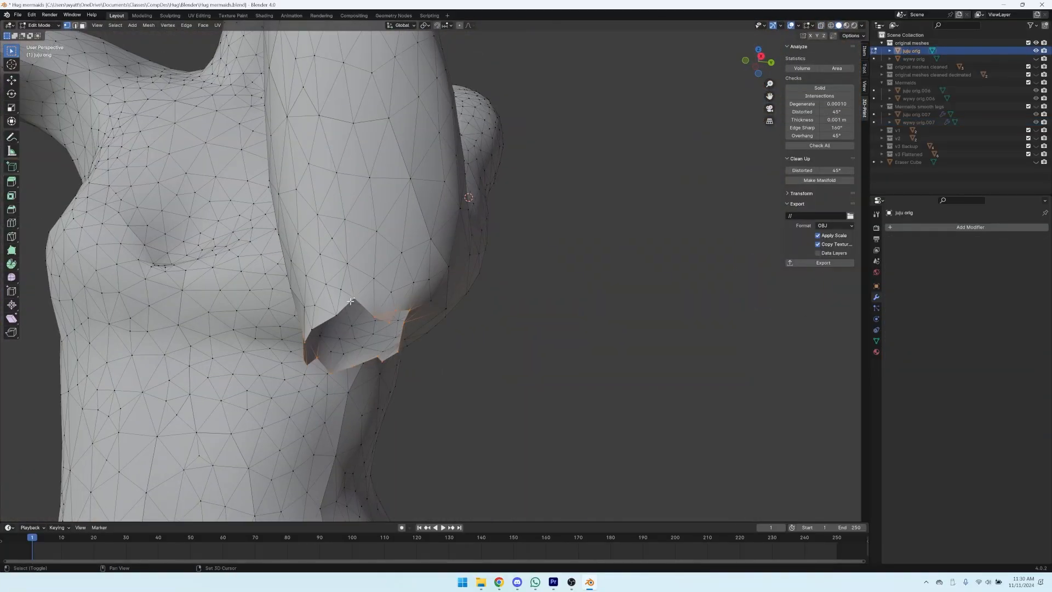
- Exit Edit Mode and orbit around the figure to check its arms, front, back and side
key("Tab")
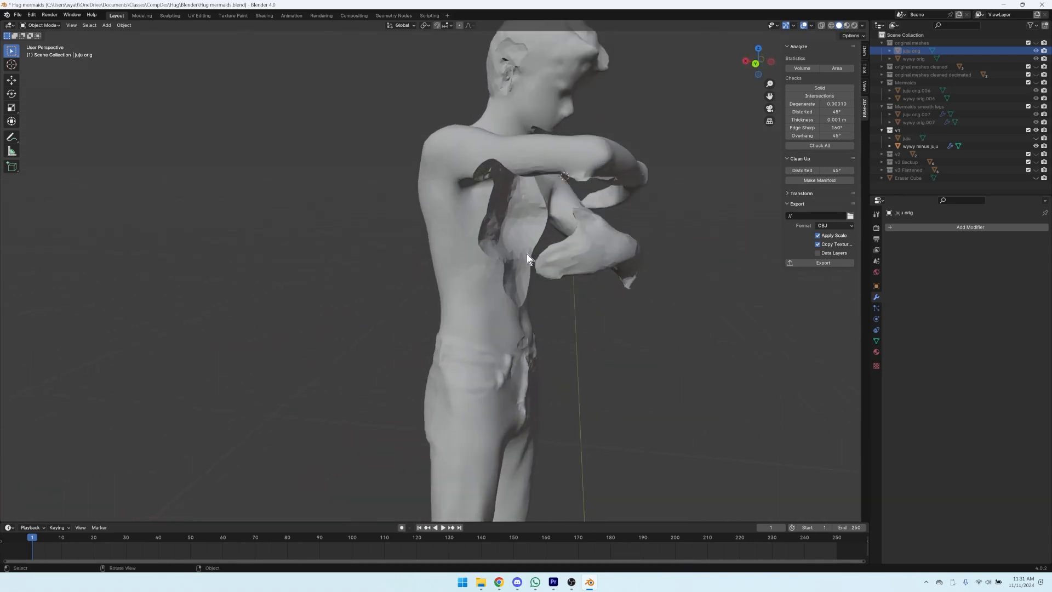
left_click_drag(530, 259, 651, 316)
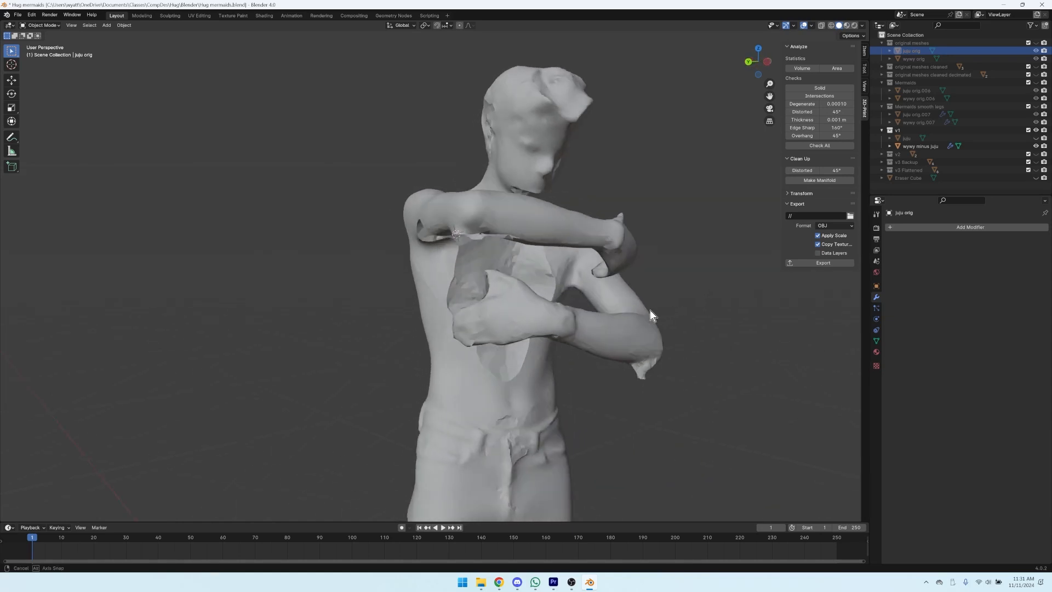
left_click_drag(655, 316, 497, 326)
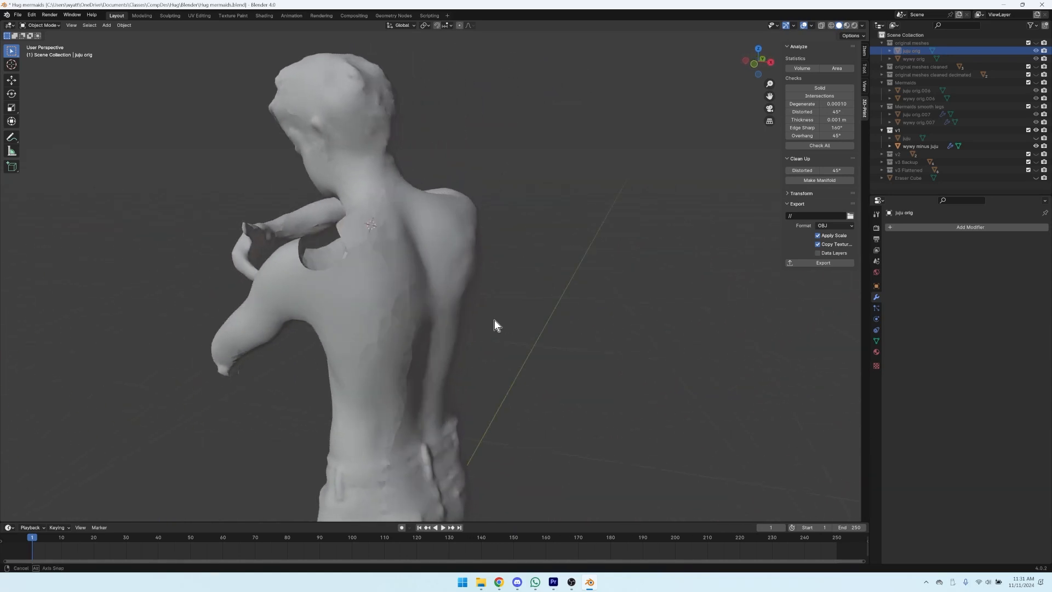
left_click_drag(496, 326, 335, 281)
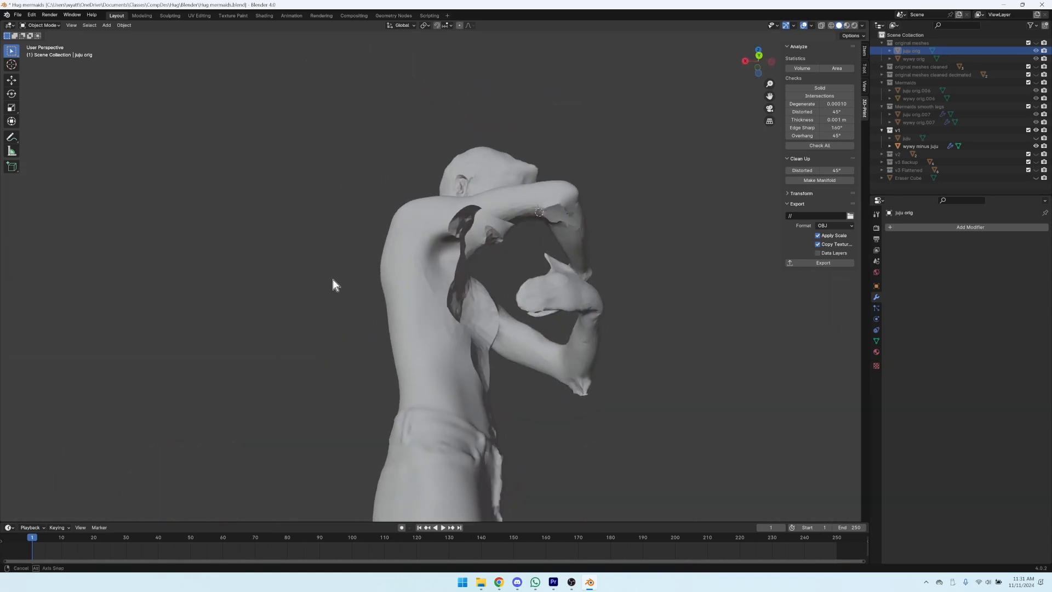
left_click_drag(336, 284, 594, 321)
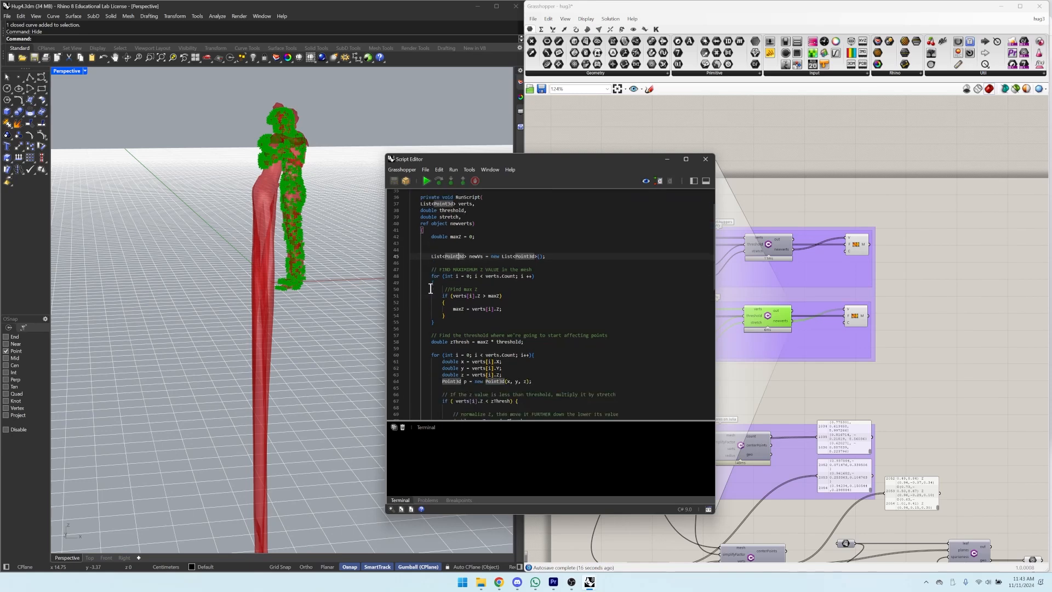
- Bring up the C# script that stretches mesh vertices below the height threshold
left_click(704, 158)
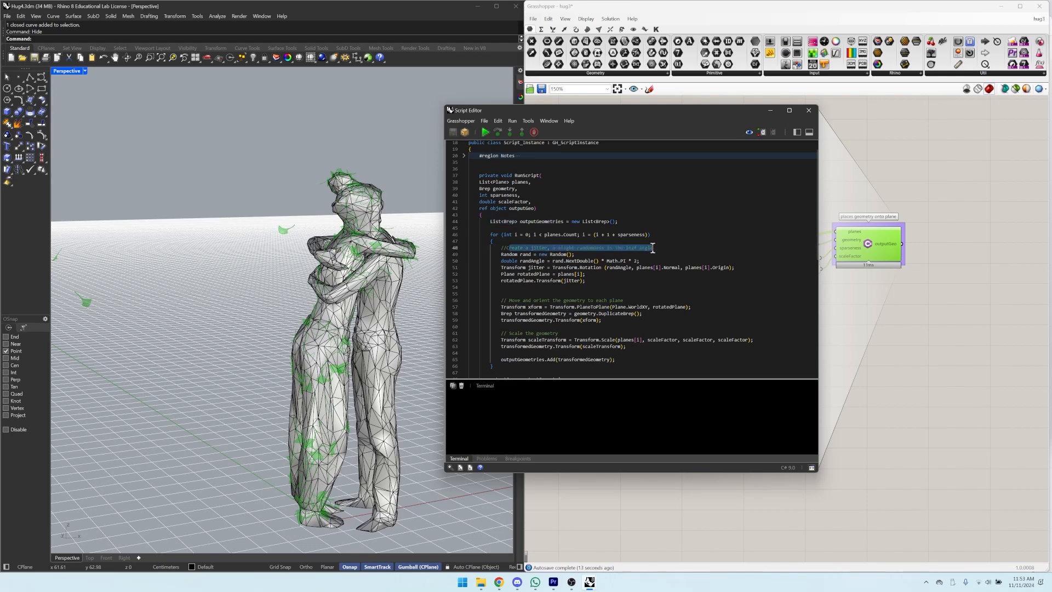
- Scroll the canvas to the Wind Direction XYZ sliders feeding the leaf planes
scroll("down", 3)
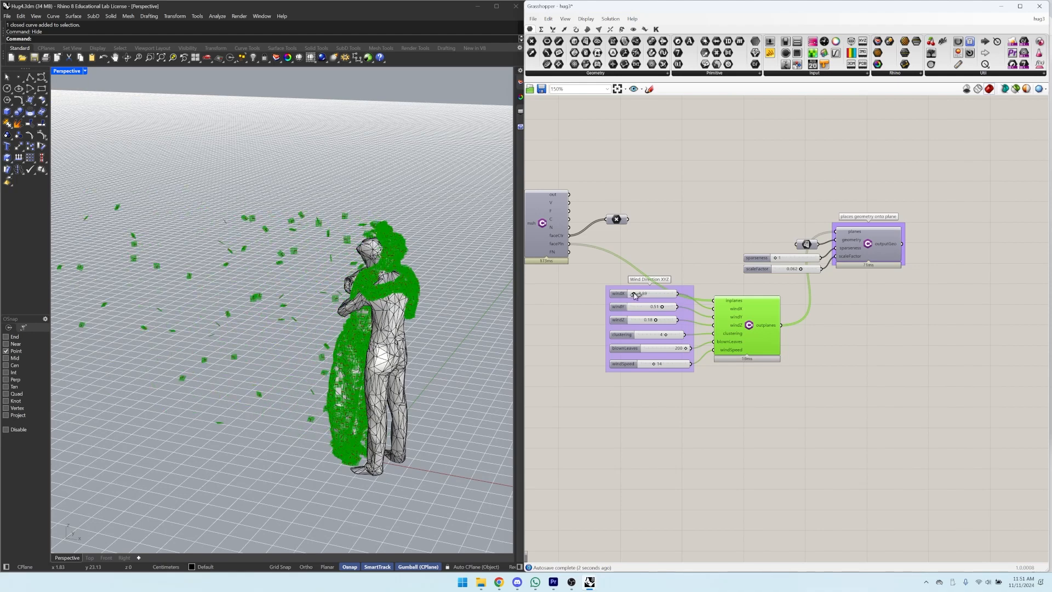
- Adjust the windX slider and raise the element count so more leaves scatter
left_click_drag(660, 307, 644, 306)
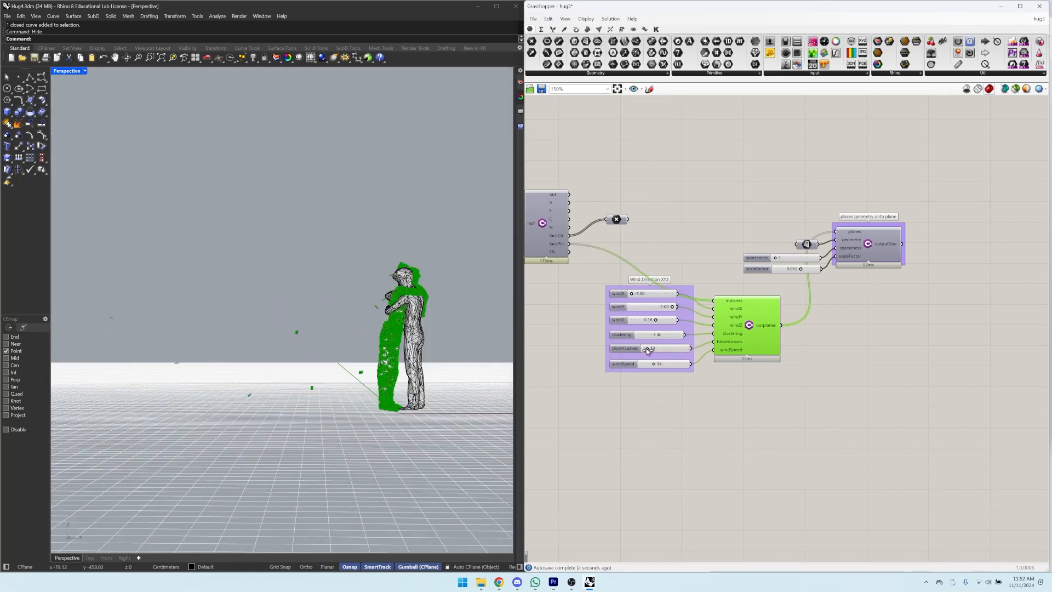
left_click_drag(644, 348, 671, 347)
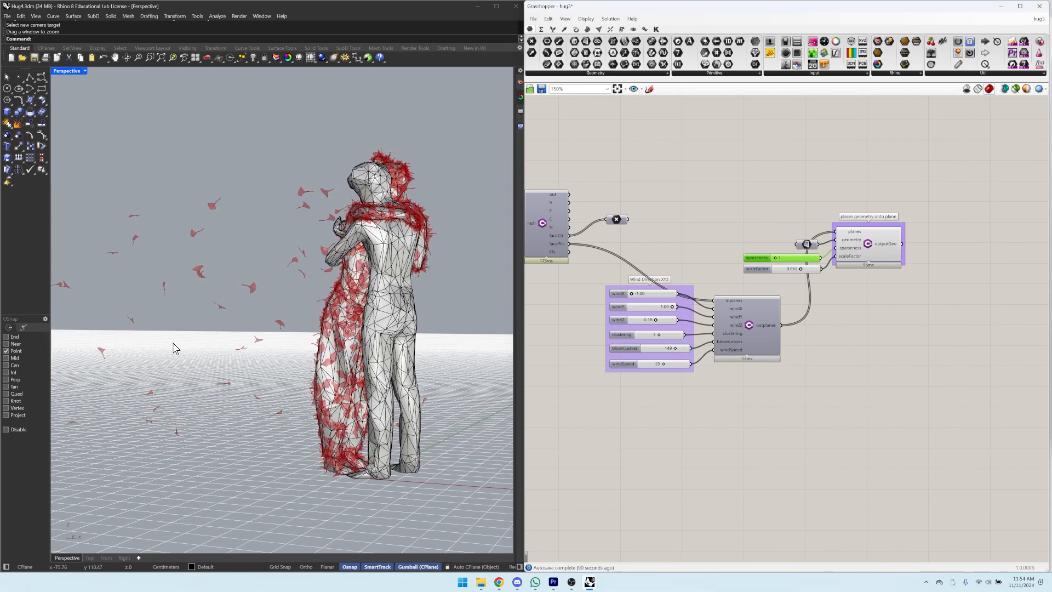
- Bake the outputGeo leaf geometry into the Rhino model with default attributes
right_click(884, 244)
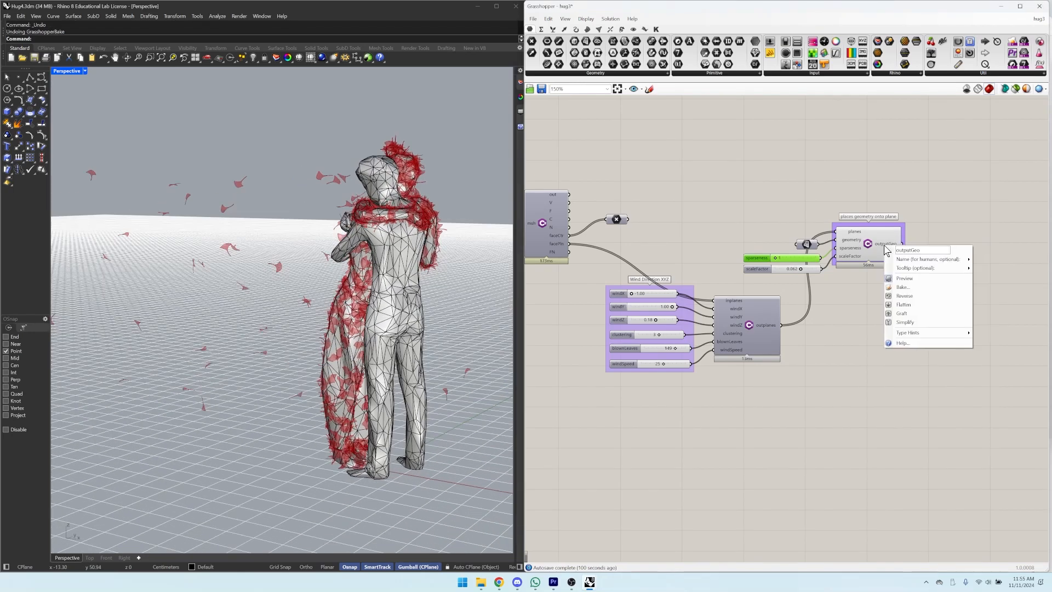
left_click(903, 286)
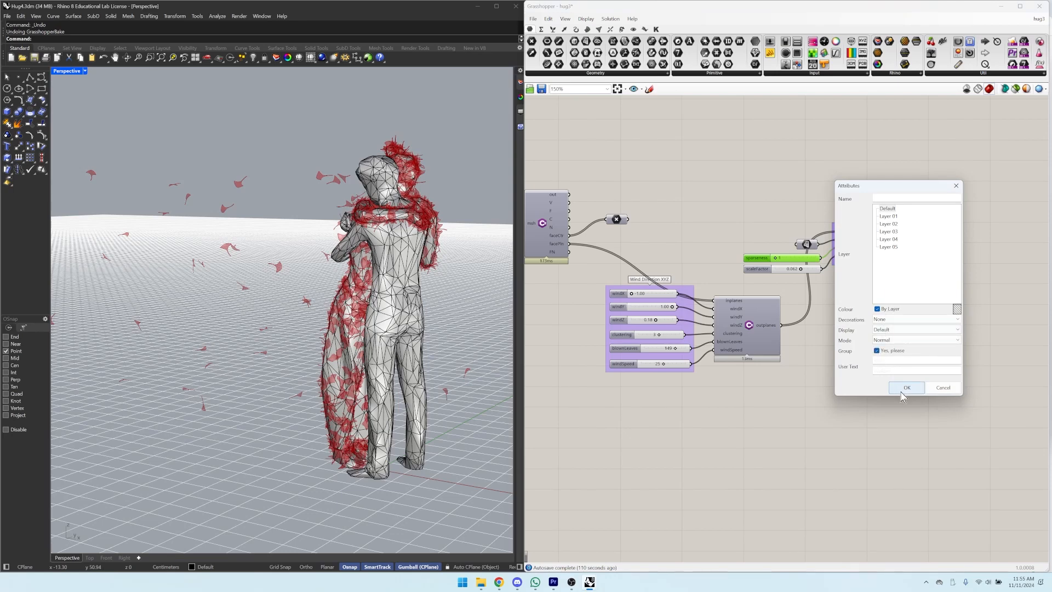
left_click(906, 388)
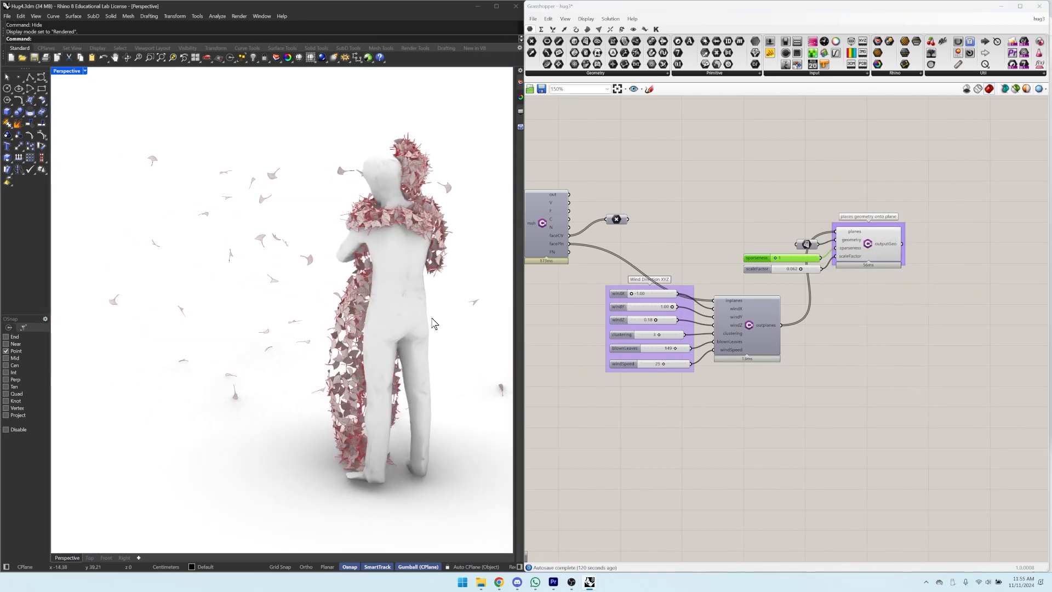